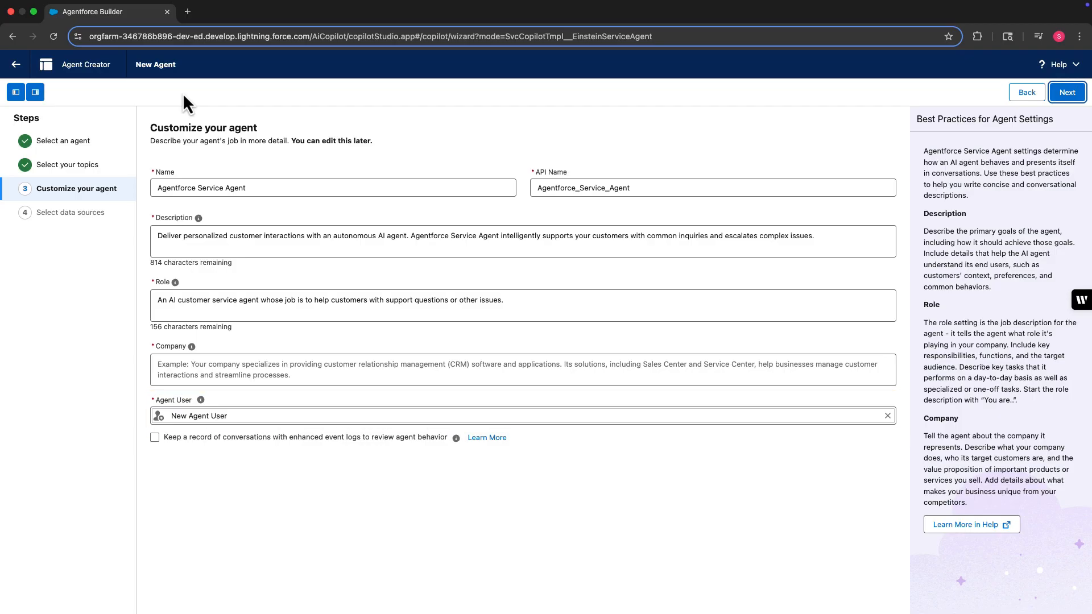
- Leave the agent creation wizard and view the Agentforce Service Agent's details record
{"action": "left_click", "coordinate": [16, 63]}
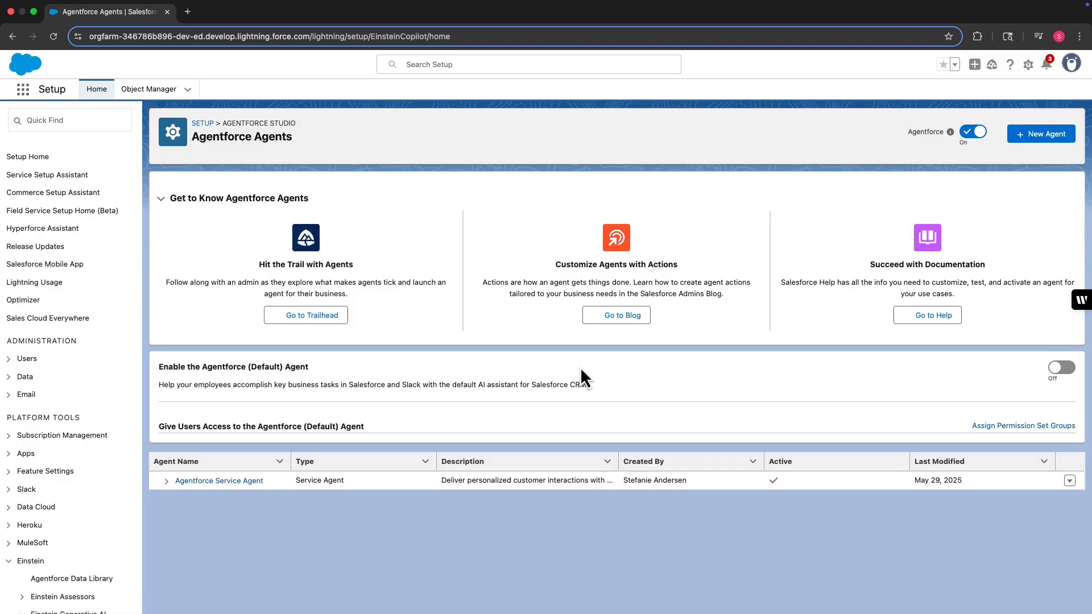
{"action": "mouse_move", "coordinate": [582, 376]}
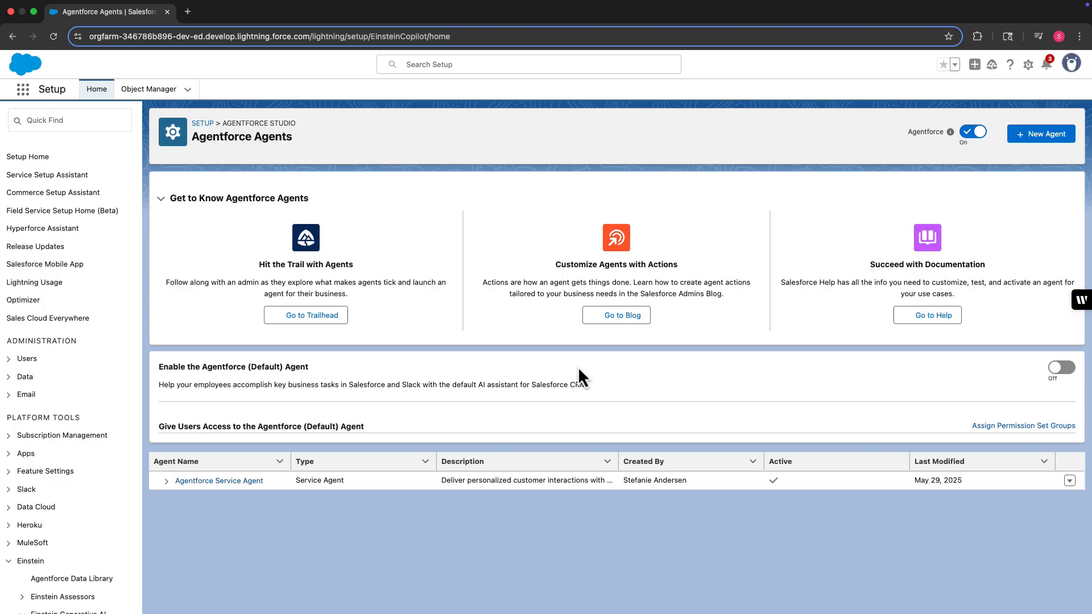
{"action": "mouse_move", "coordinate": [552, 390]}
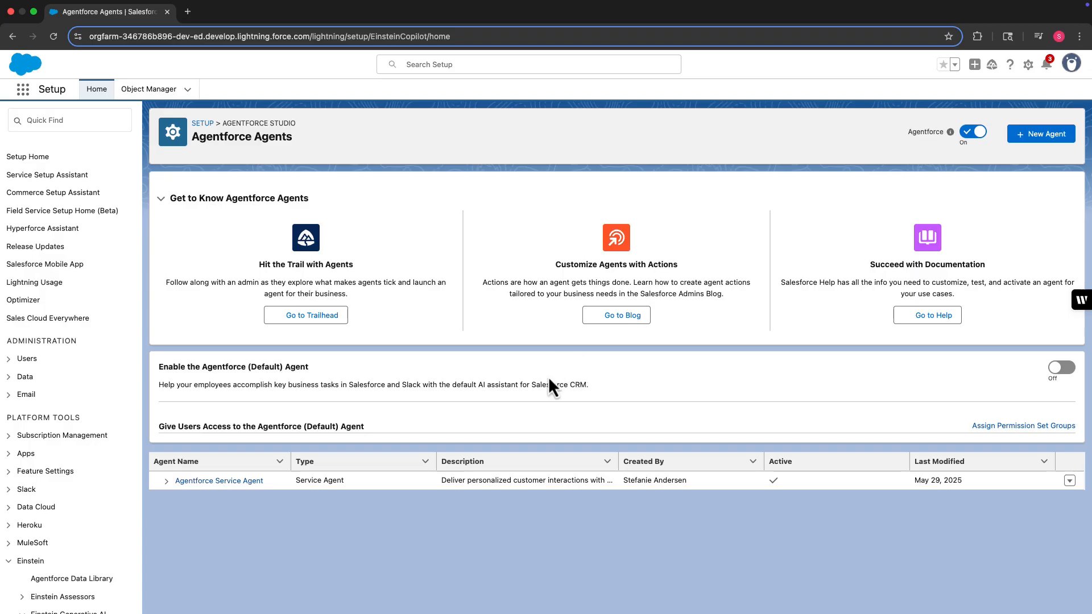
{"action": "left_click", "coordinate": [218, 480]}
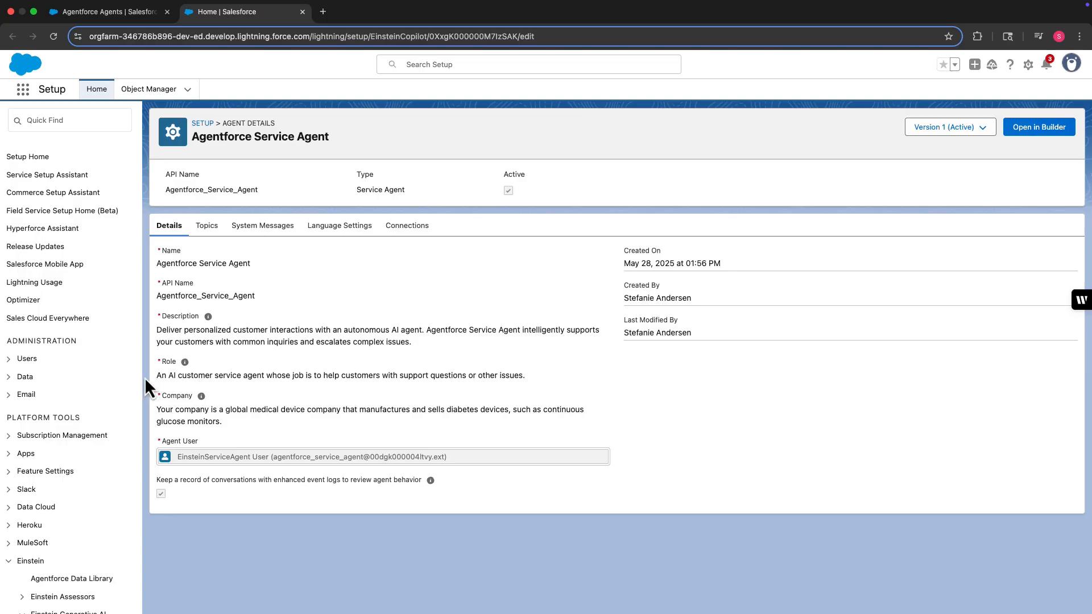
- From Administration > Users, reach the All Users list and view the EinsteinServiceAgent User record
{"action": "left_click", "coordinate": [386, 455]}
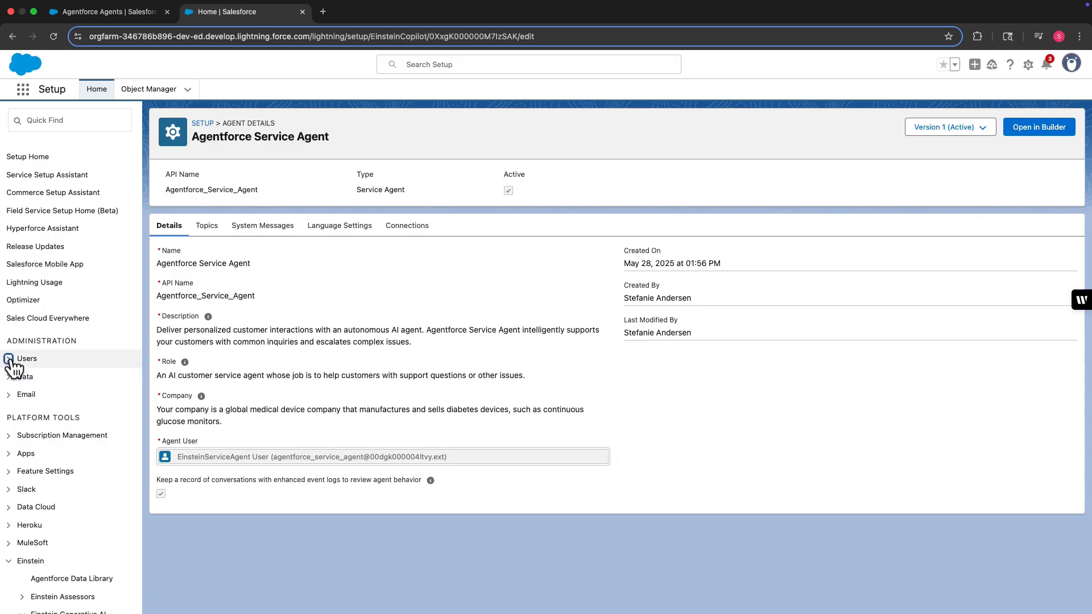
{"action": "left_click", "coordinate": [26, 358]}
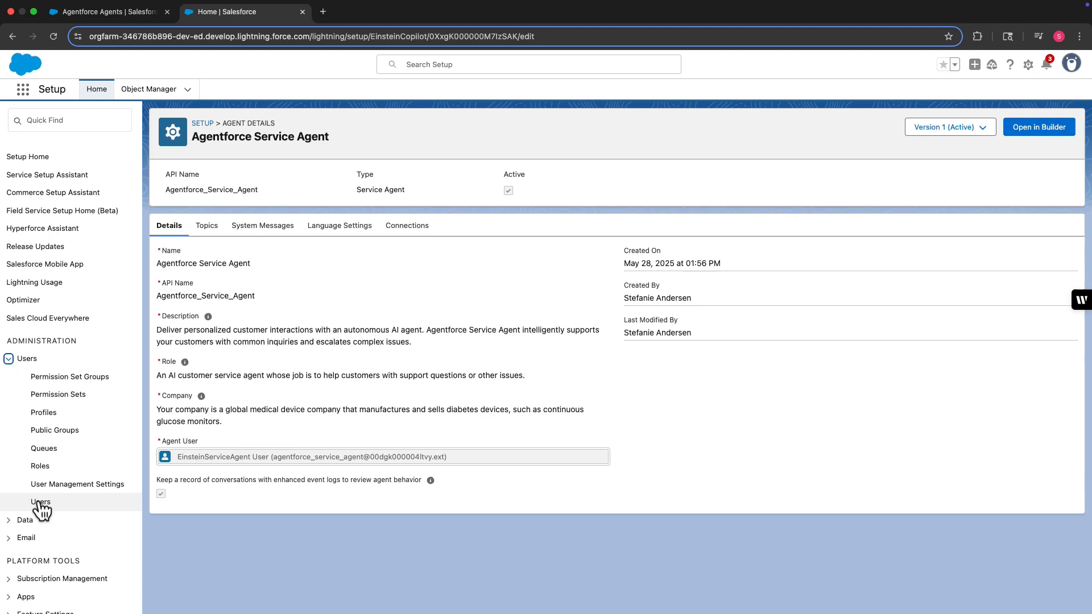
{"action": "left_click", "coordinate": [41, 502]}
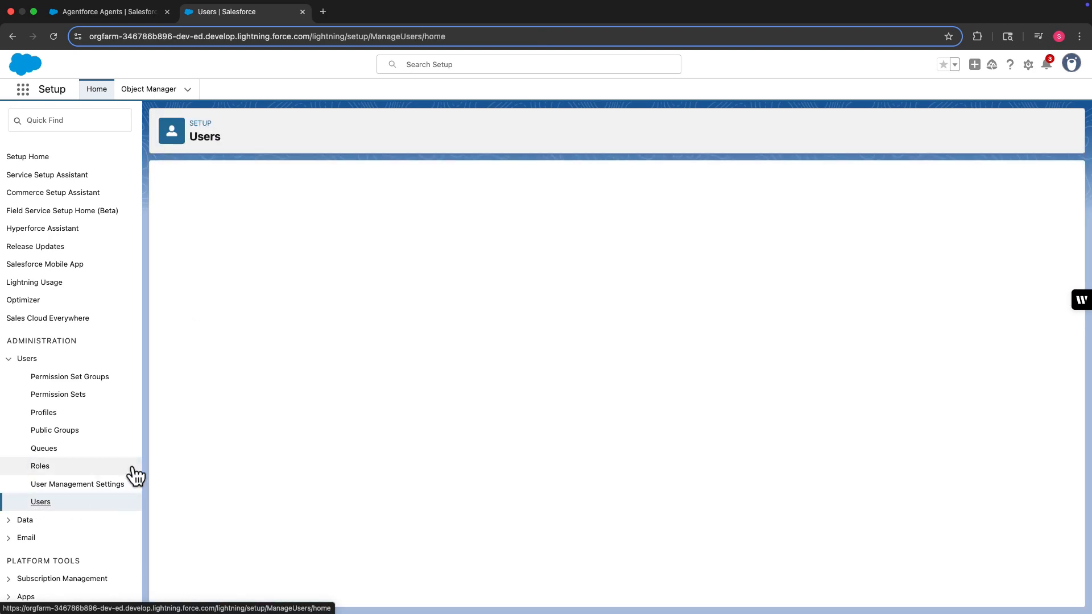
{"action": "left_click", "coordinate": [41, 501]}
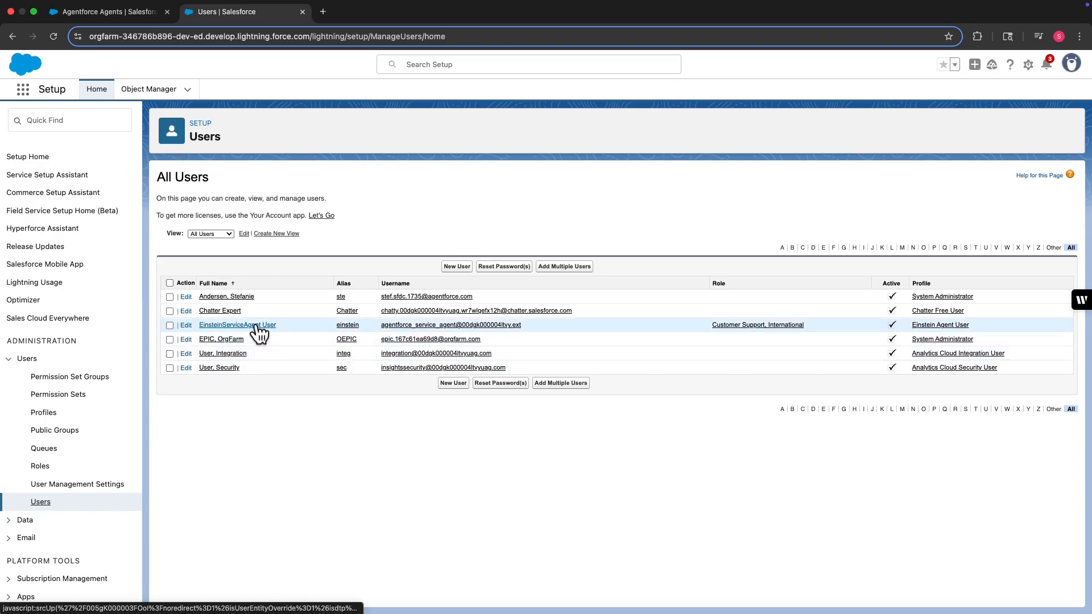
{"action": "left_click", "coordinate": [236, 324]}
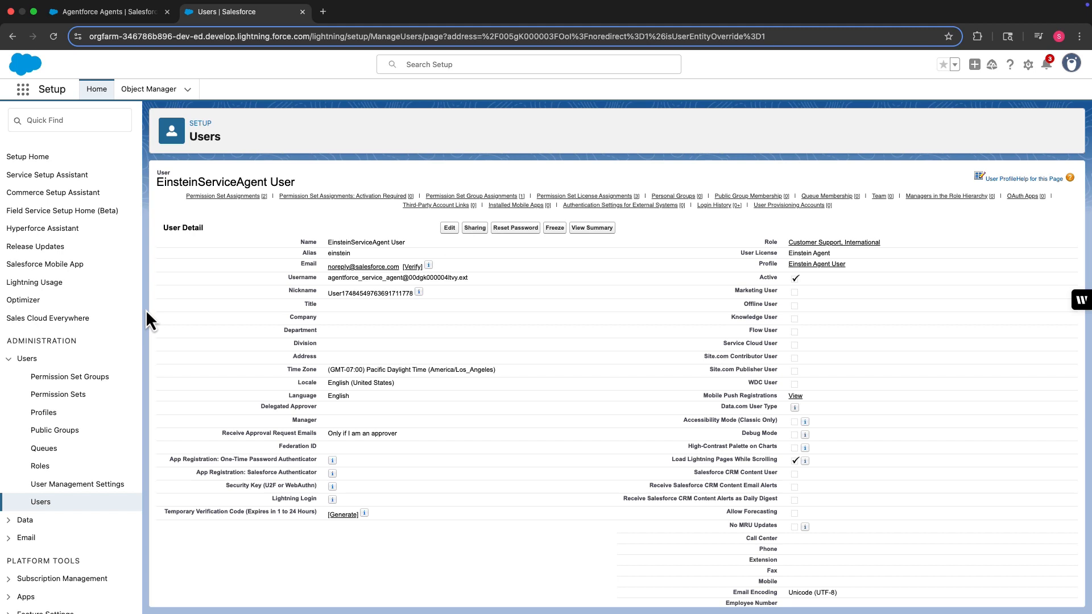
{"action": "mouse_move", "coordinate": [223, 197]}
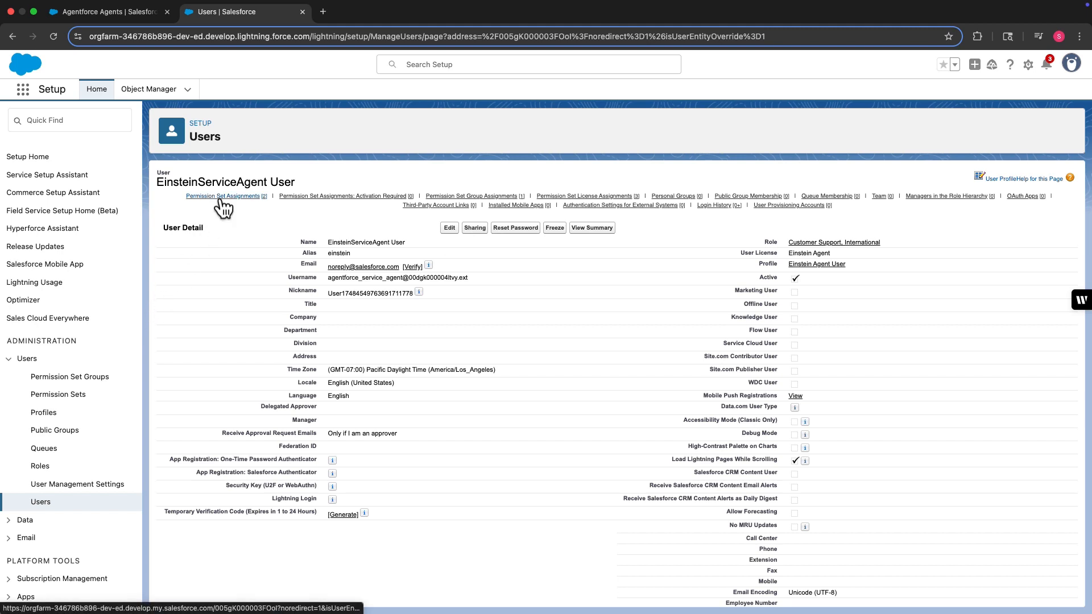
- From the user's permission set assignments, view the AgentforceServiceAgentUserPsg permission set group
{"action": "left_click", "coordinate": [223, 195]}
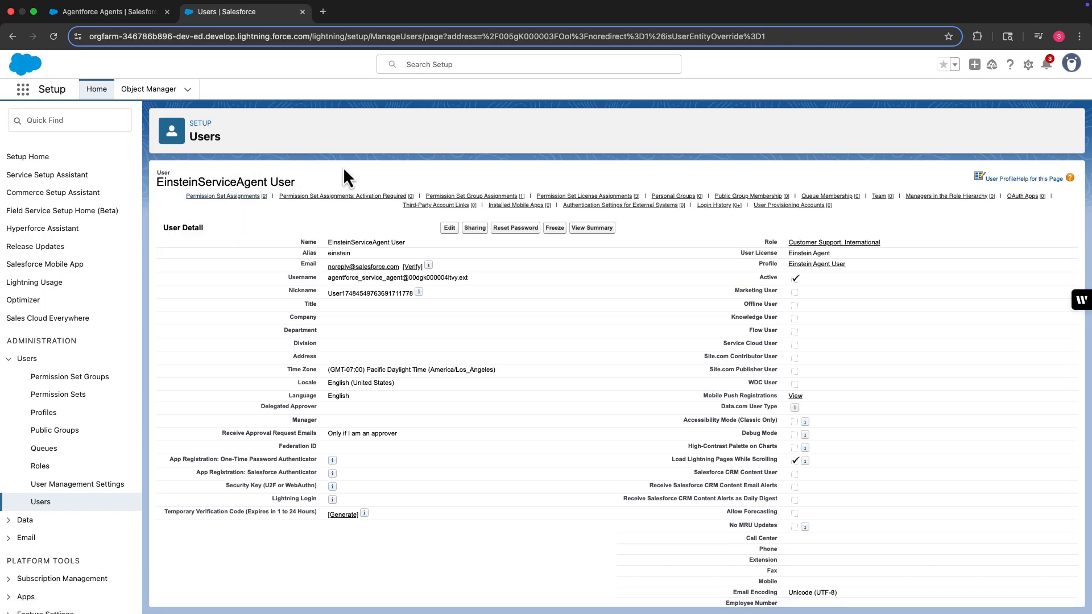
{"action": "left_click", "coordinate": [470, 196]}
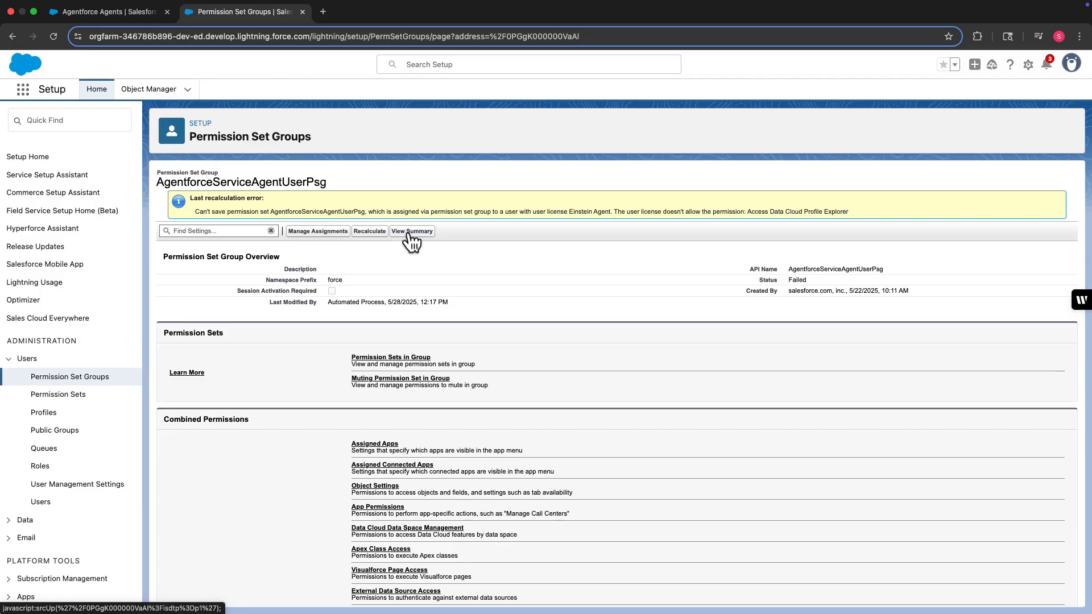
- Review the group's summary, object permissions and field permissions, then begin a new permission set
{"action": "left_click", "coordinate": [410, 231]}
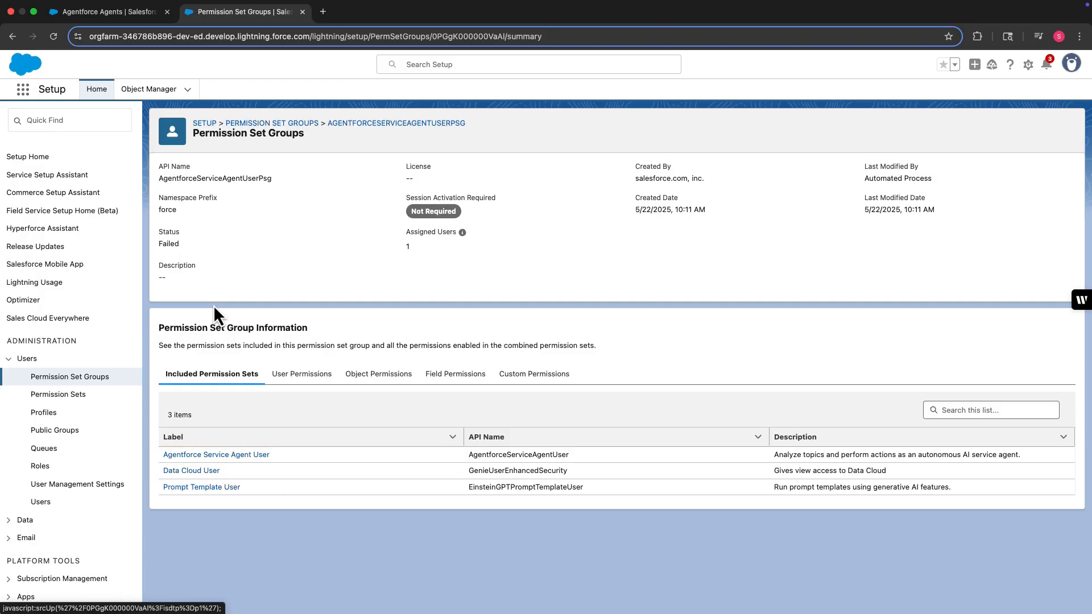
{"action": "left_click", "coordinate": [374, 374]}
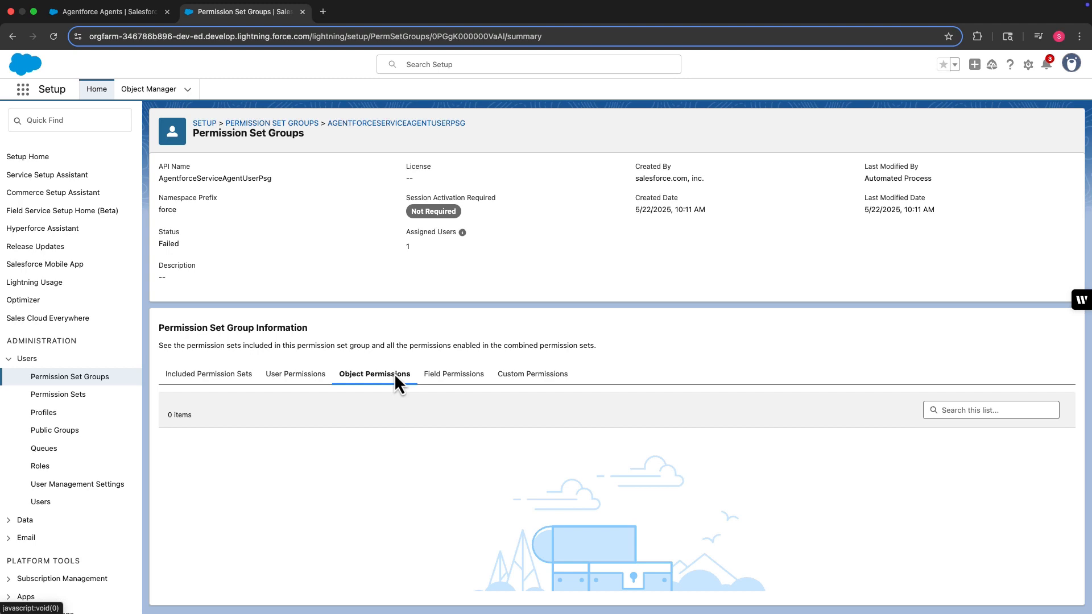
{"action": "mouse_move", "coordinate": [402, 382]}
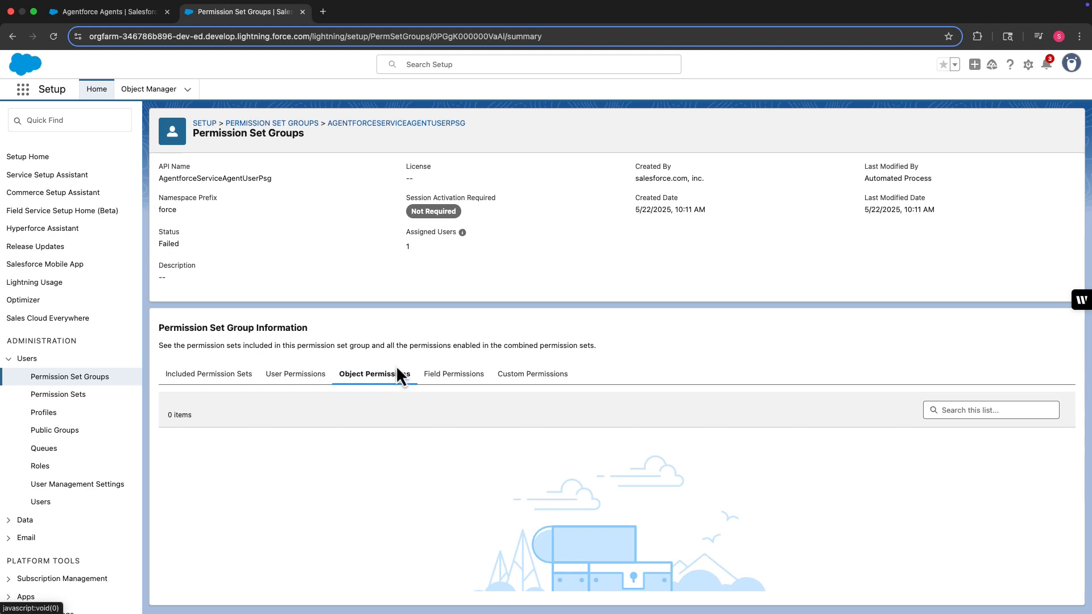
{"action": "mouse_move", "coordinate": [453, 376]}
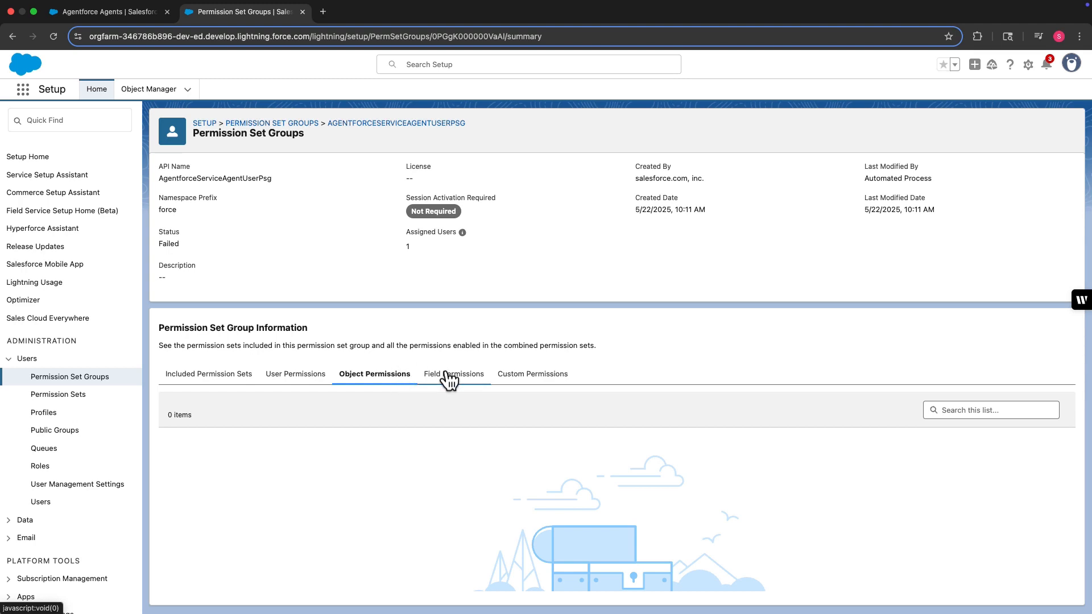
{"action": "left_click", "coordinate": [450, 374]}
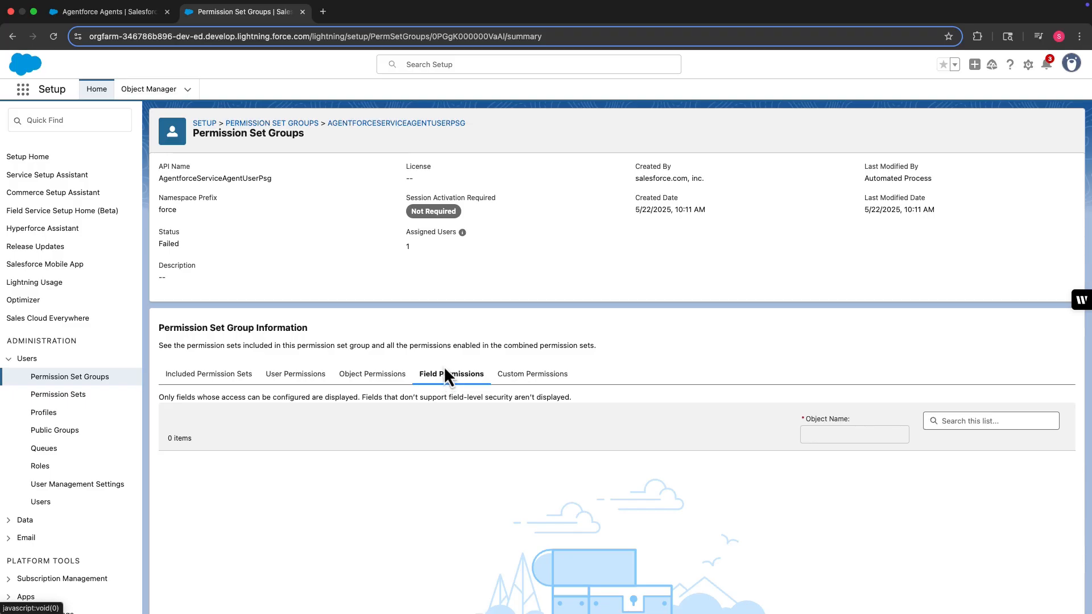
{"action": "mouse_move", "coordinate": [370, 374]}
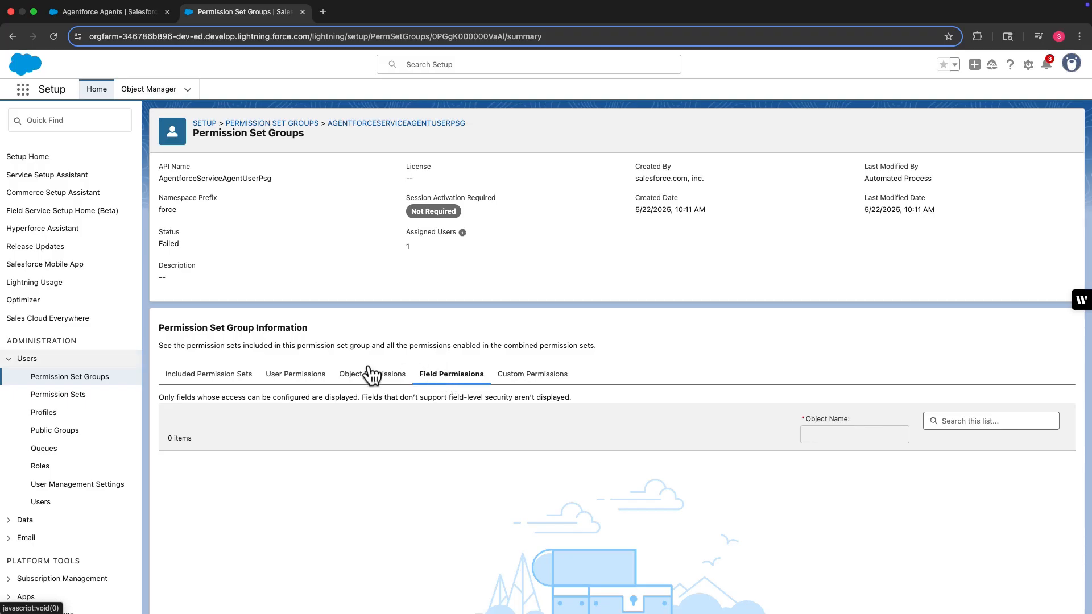
{"action": "left_click", "coordinate": [58, 394]}
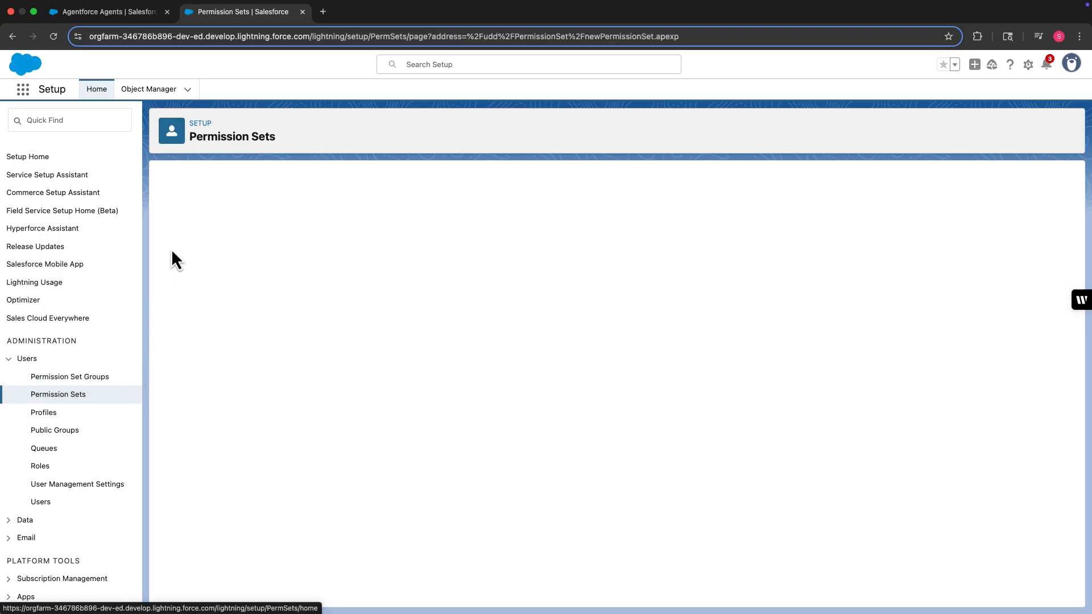
- Name the permission set 'New Permis' with the Einstein Agent license, then cancel back to the Permission Sets list
{"action": "type", "text": "New Permission Set"}
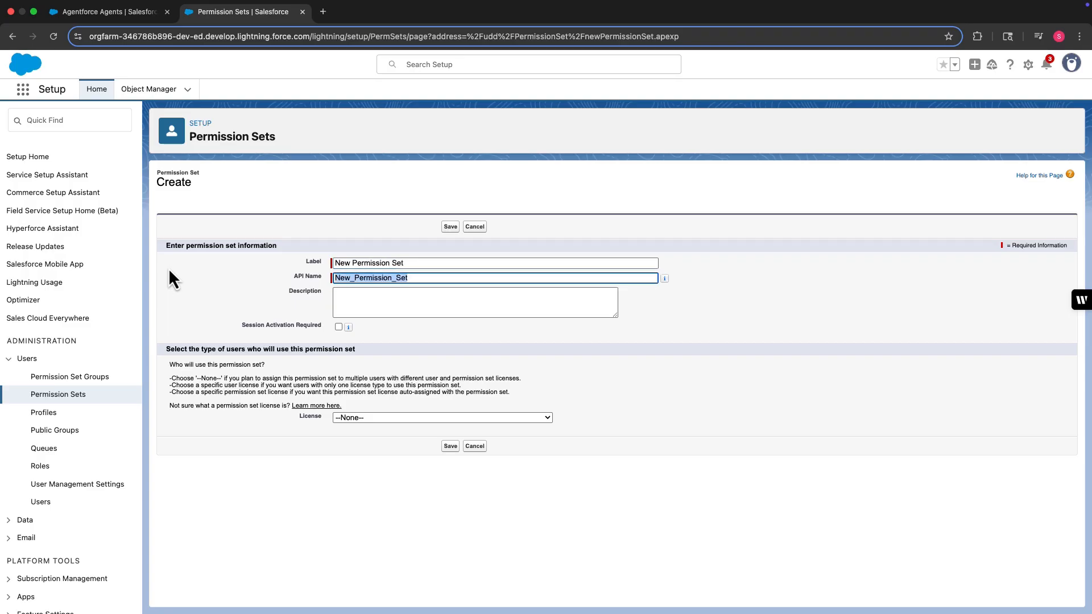
{"action": "mouse_move", "coordinate": [202, 301]}
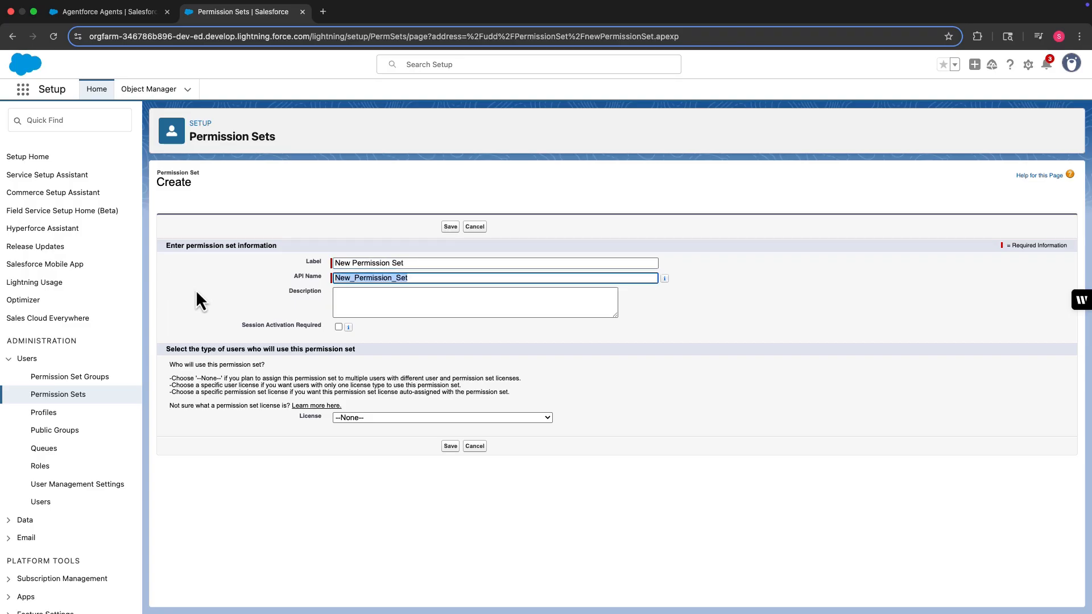
{"action": "left_click", "coordinate": [441, 418]}
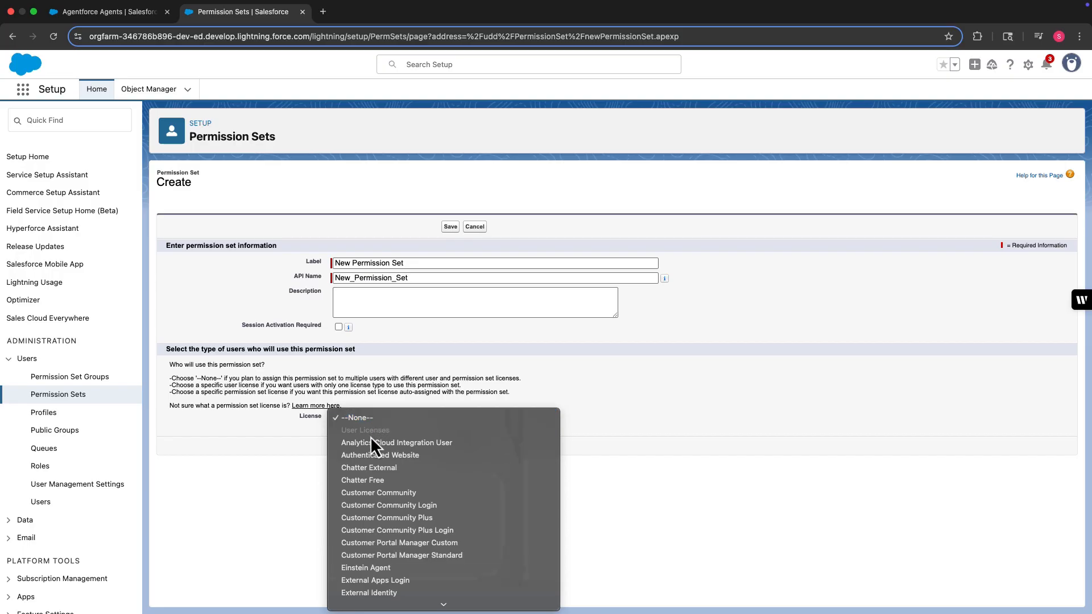
{"action": "left_click", "coordinate": [365, 567]}
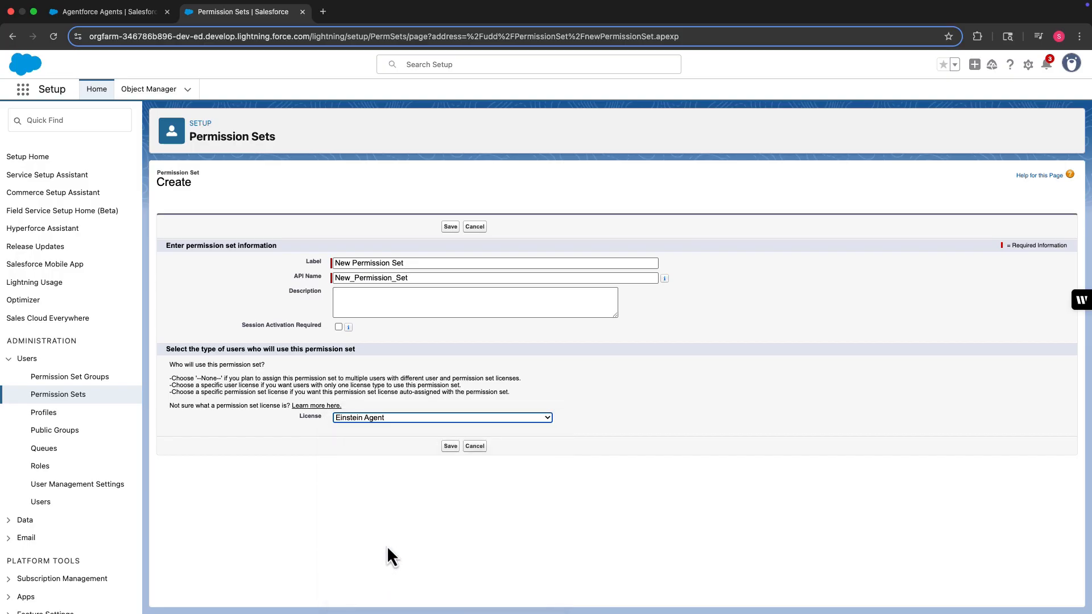
{"action": "left_click", "coordinate": [450, 226]}
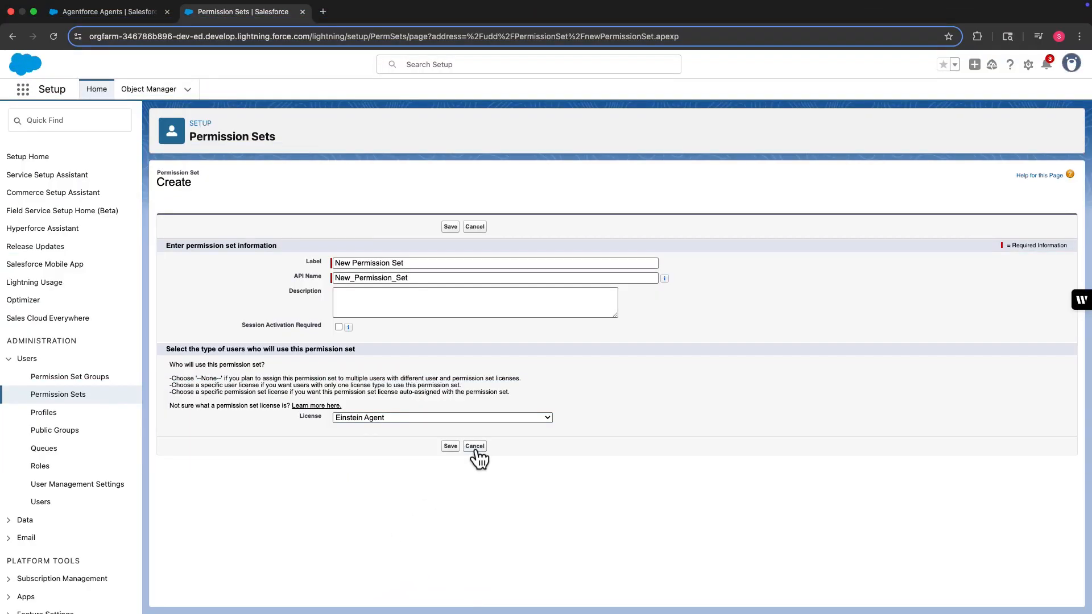
{"action": "left_click", "coordinate": [475, 446]}
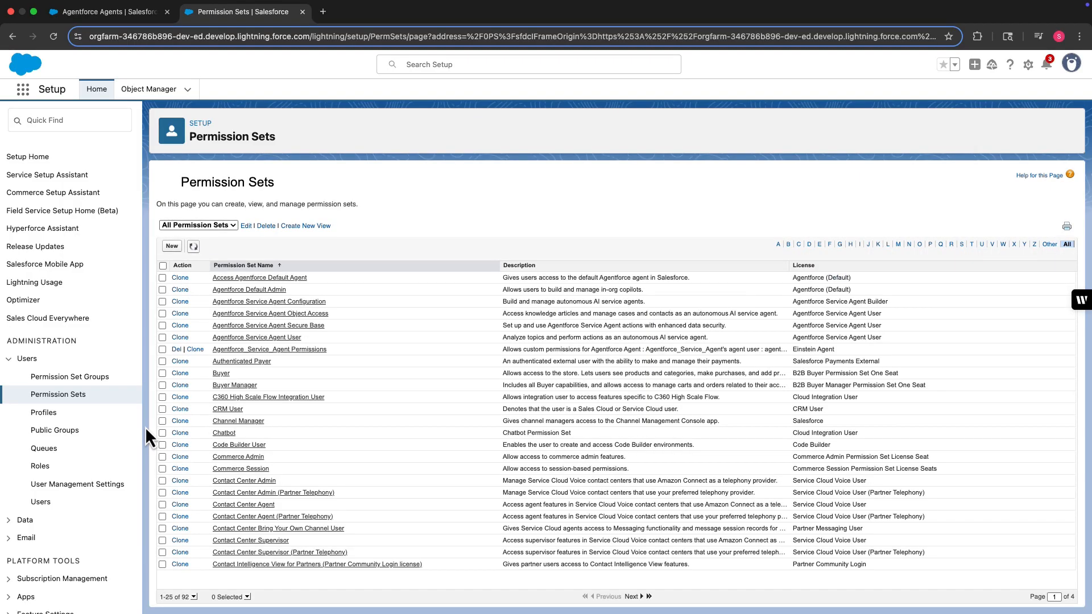